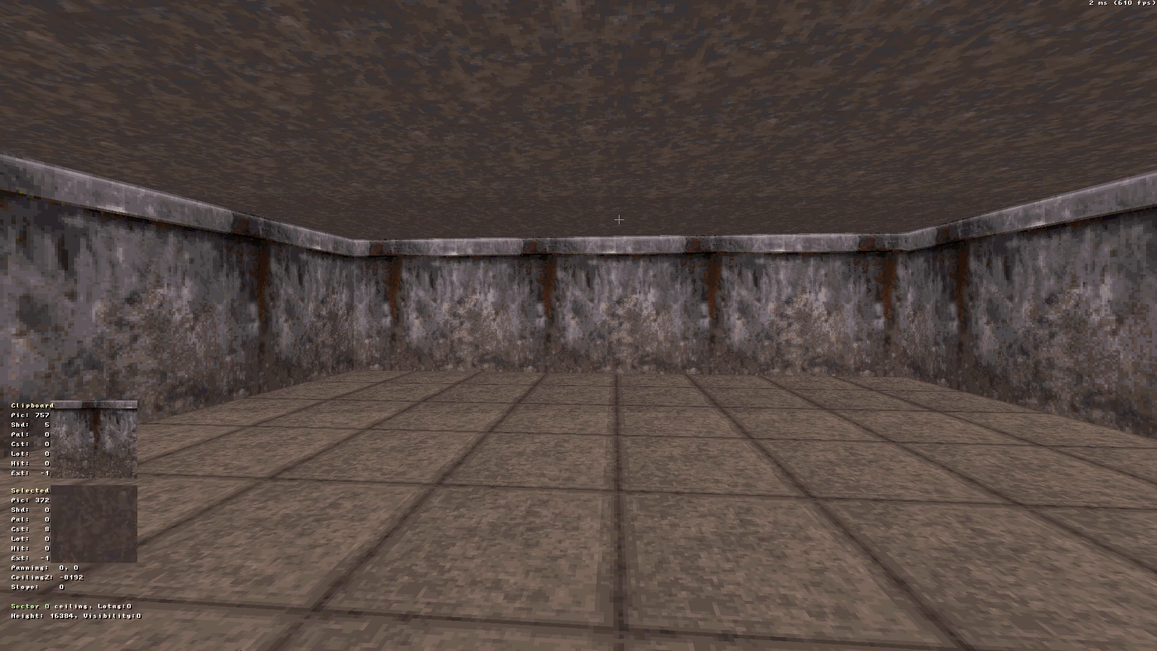
Raise the square room's ceiling so its walls show the stone texture in two bands.
key(pageup)
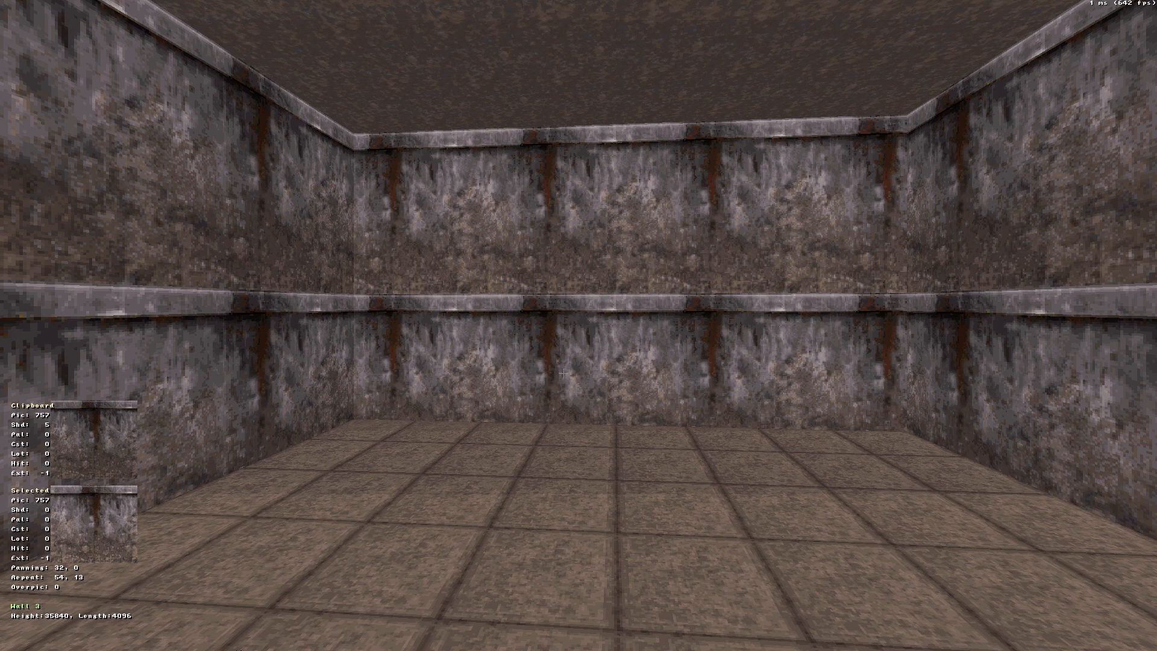
mouse_move(587, 408)
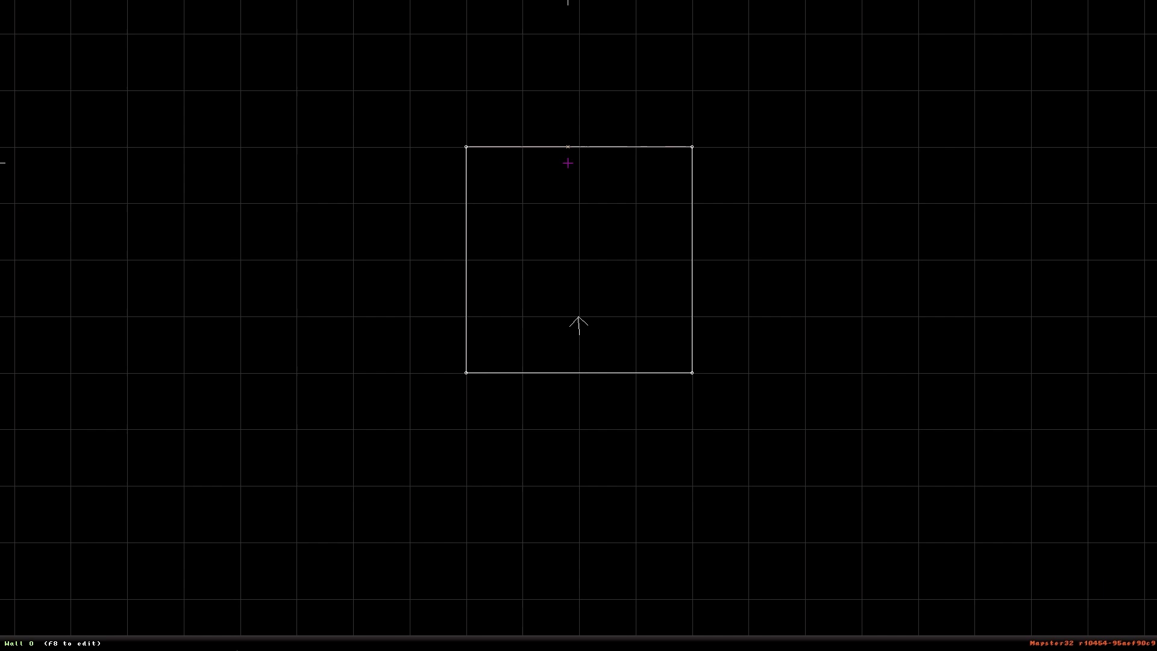
Tilt the room's floor into a steep slope rising toward one side.
key(alt)
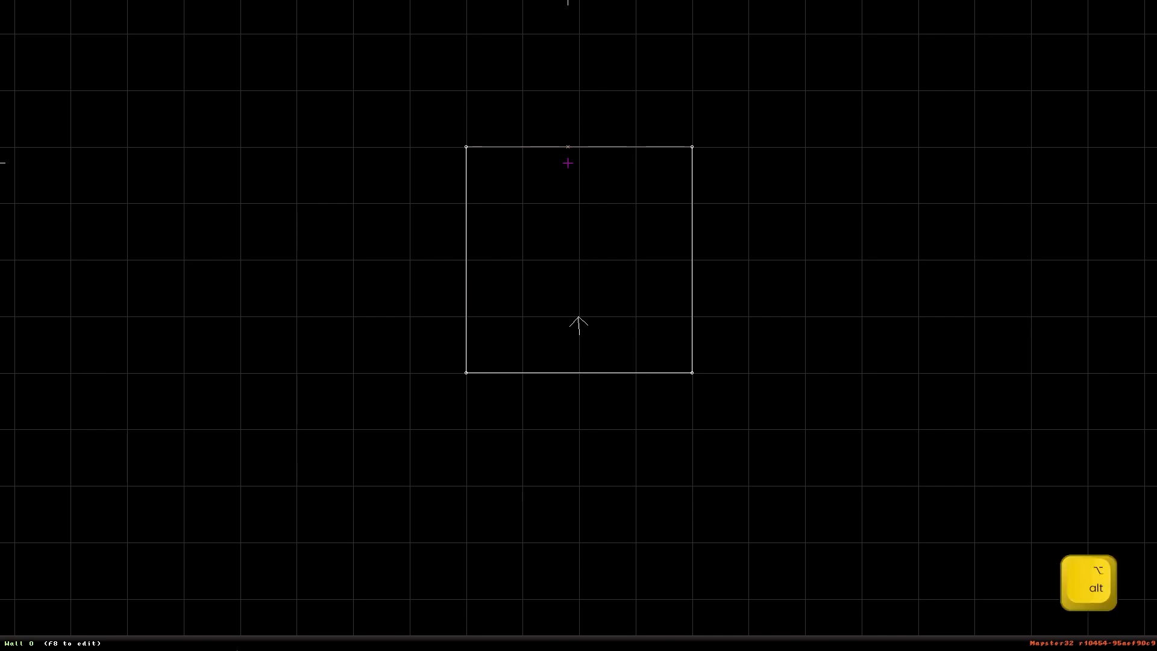
key(f)
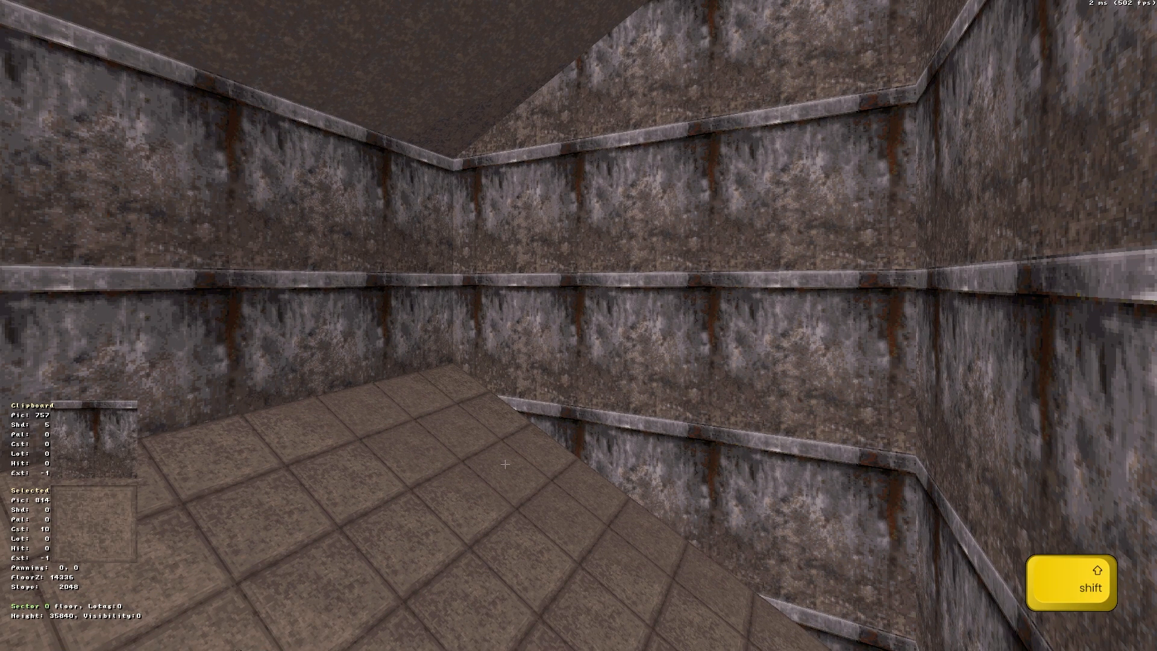
On the top-down map, bulge the room's right wall into a rounded arc, forming a D shape.
key(})
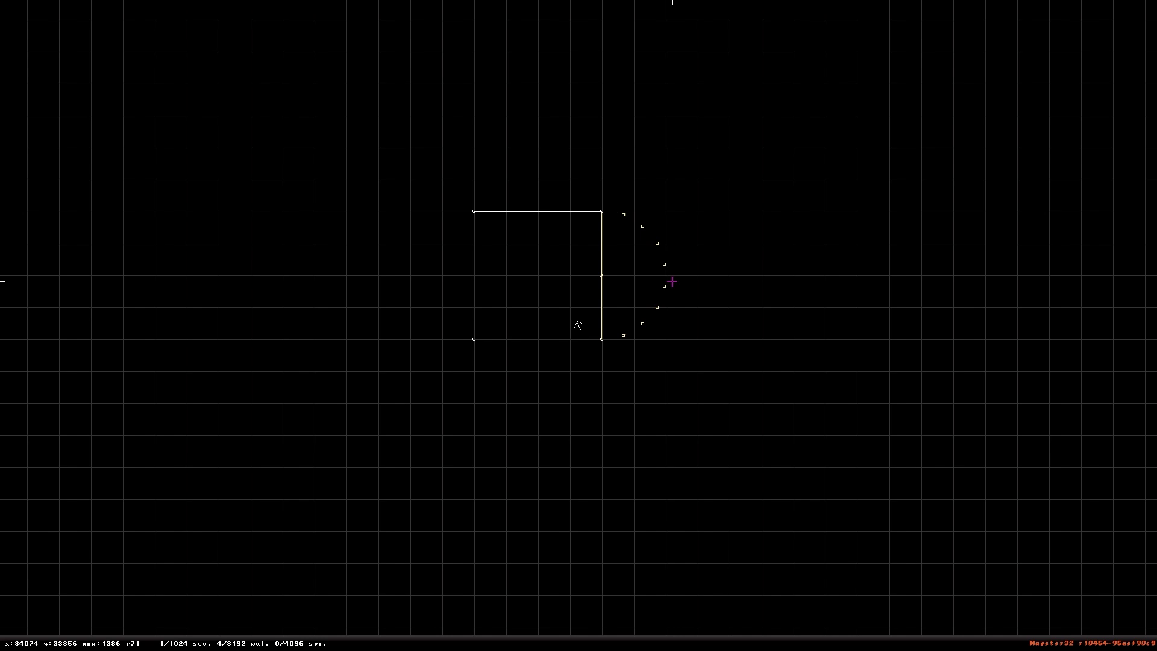
key(G)
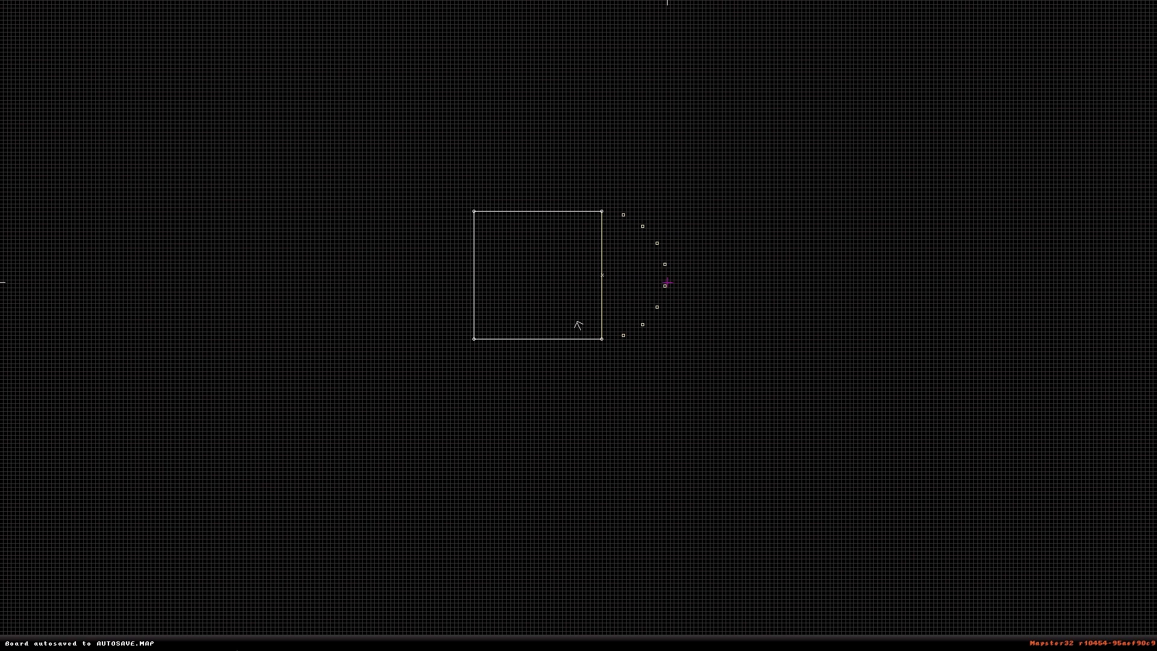
key(space)
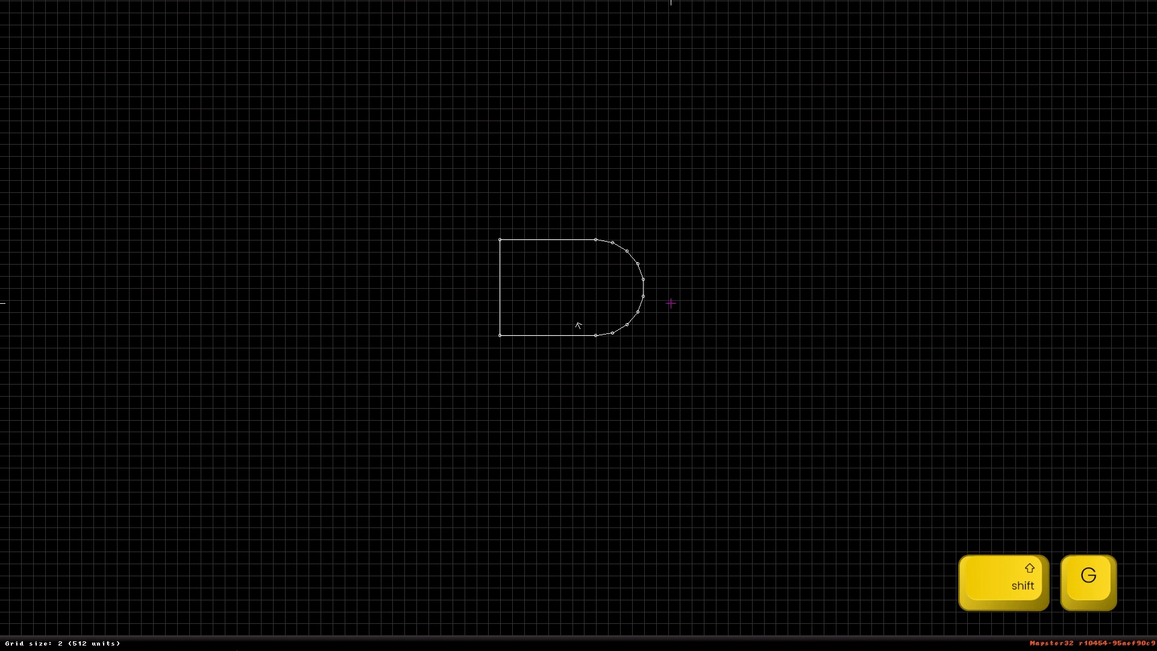
Draw a small circular sector of two joined half-circles beside the D-shaped room.
key(space)
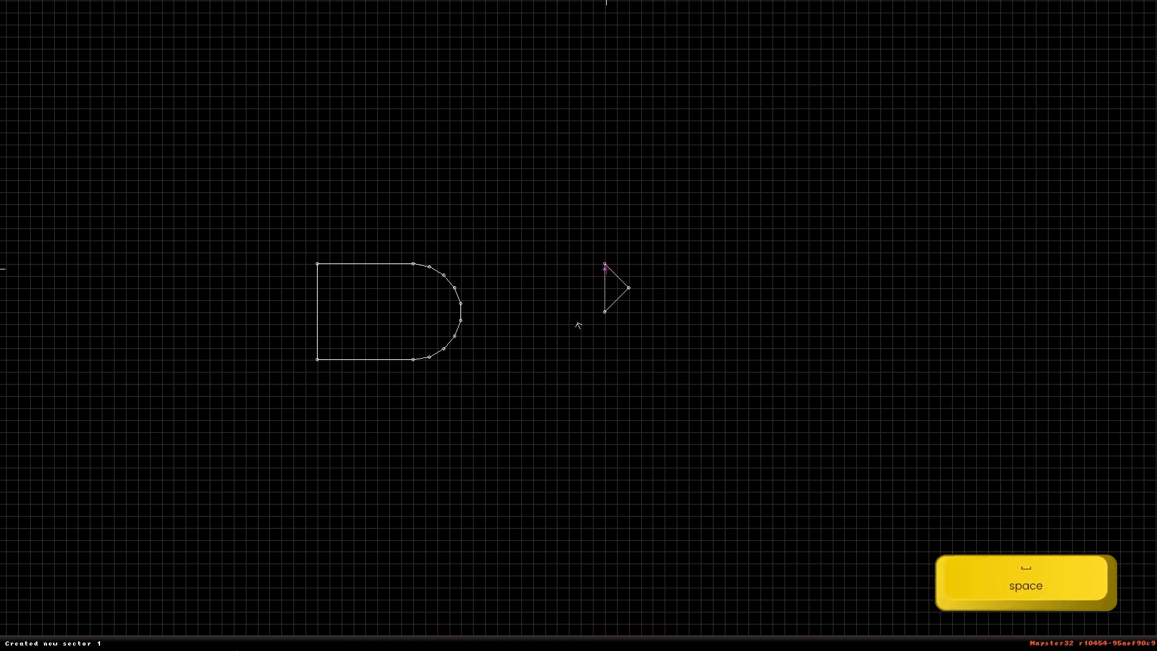
key(space)
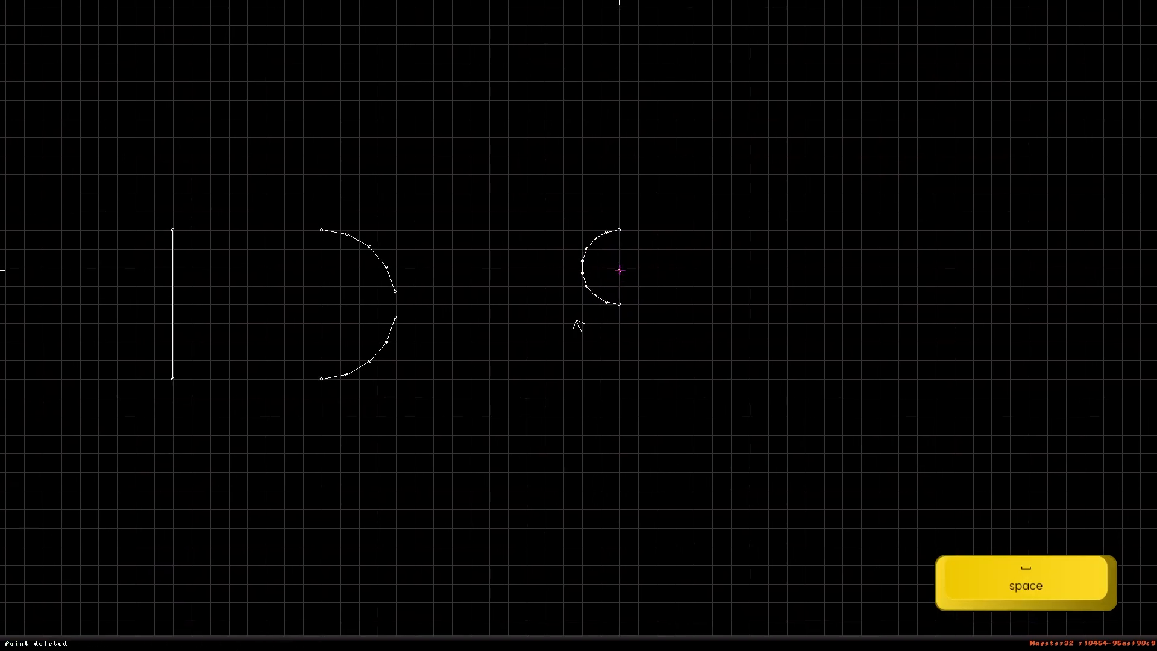
key(c)
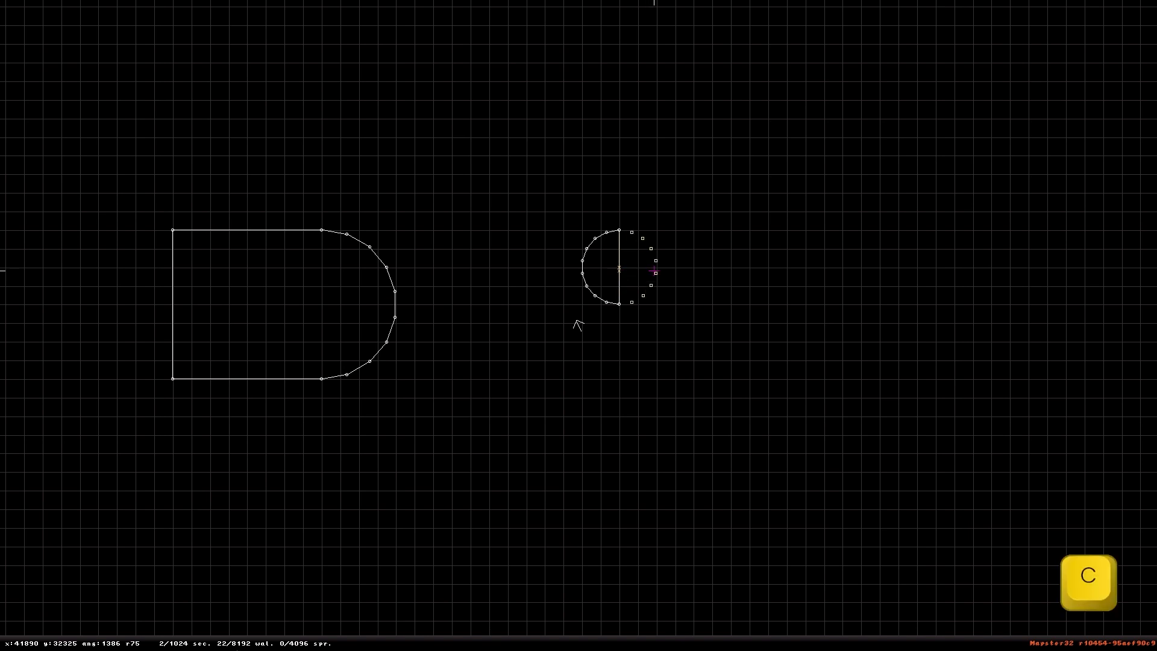
key(G)
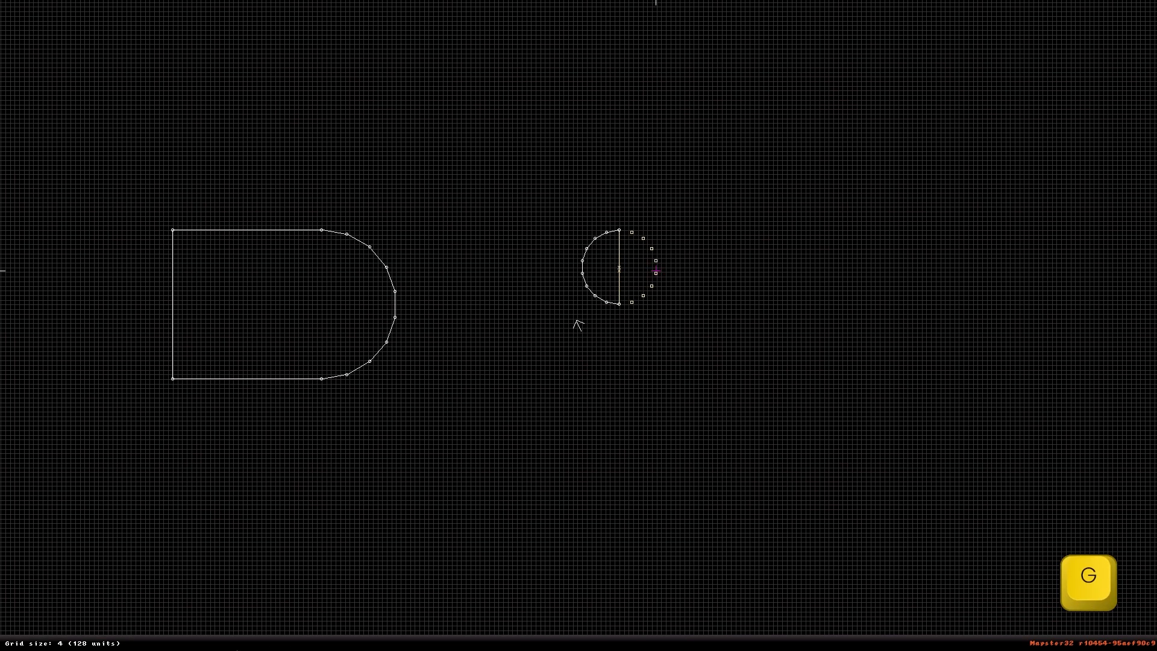
key(space)
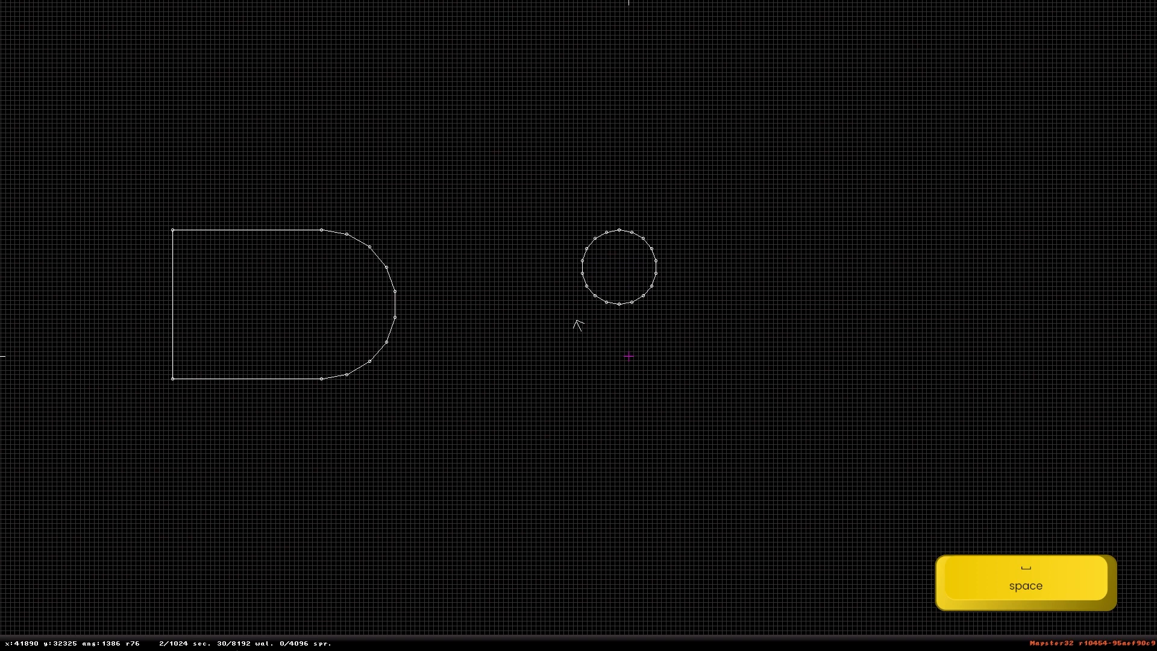
Draw a square sector with a small central square, a nested square and an outer square loop.
key(space)
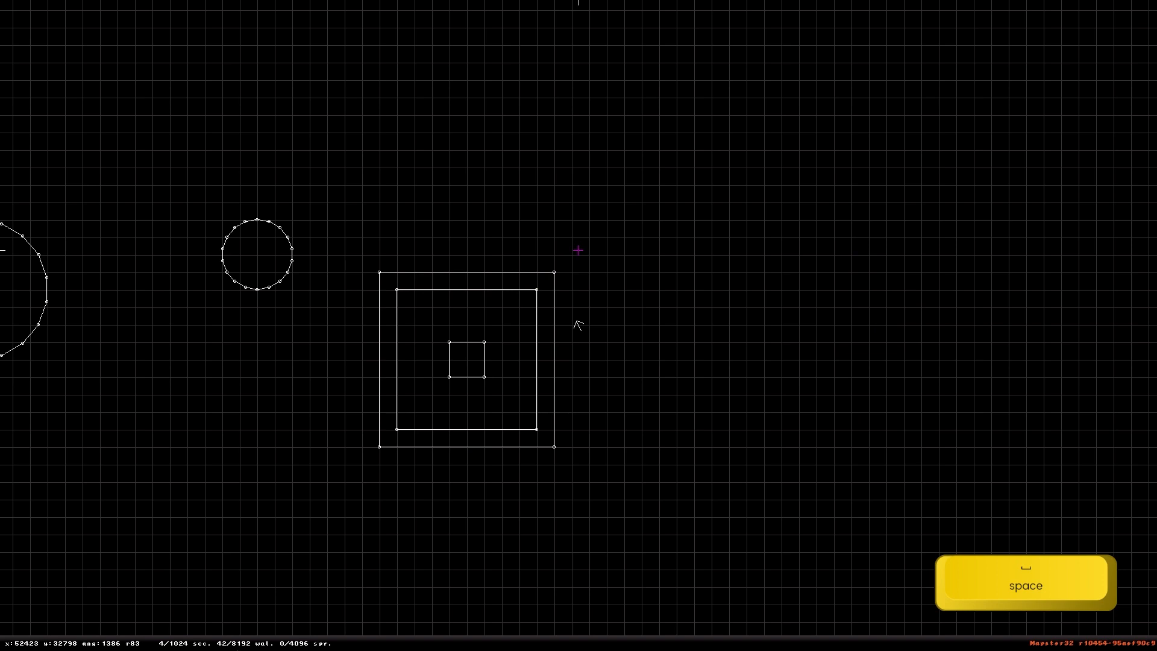
Undo the outermost square, keeping the square room and its small central square.
key(space)
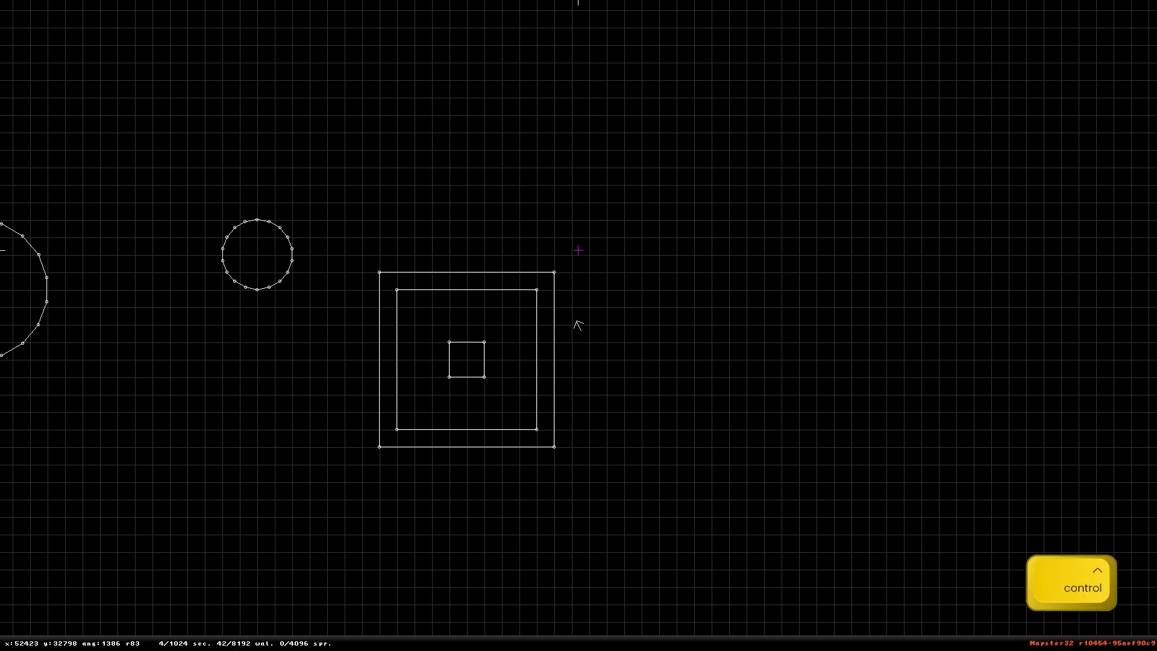
key(ctrl+z)
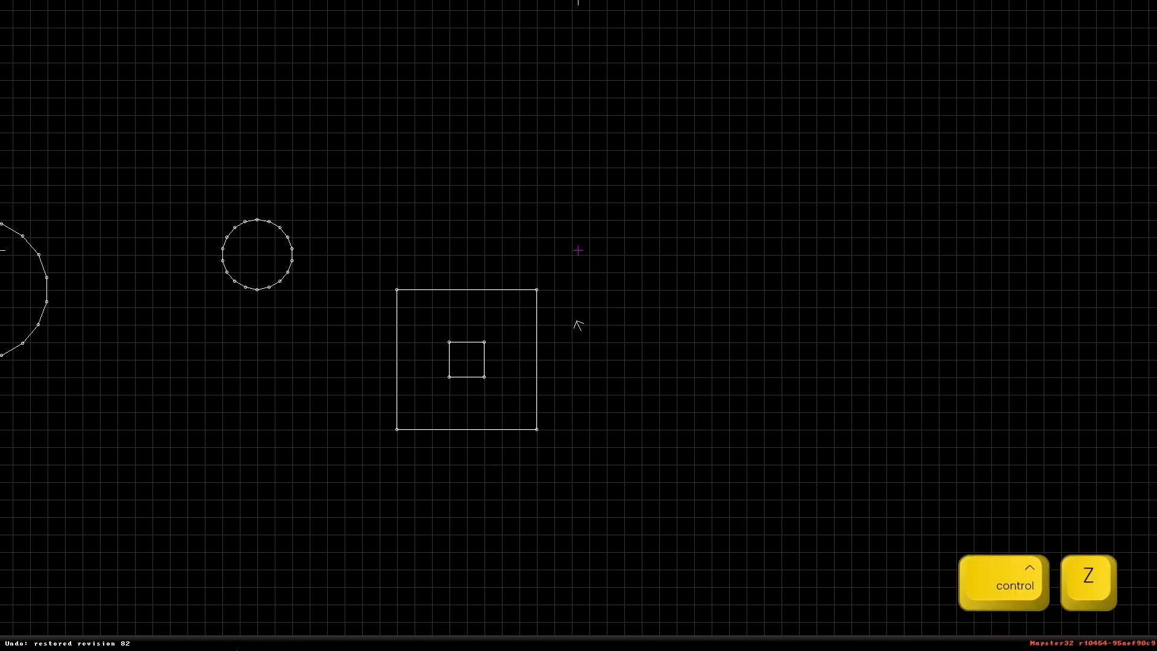
mouse_move(551, 286)
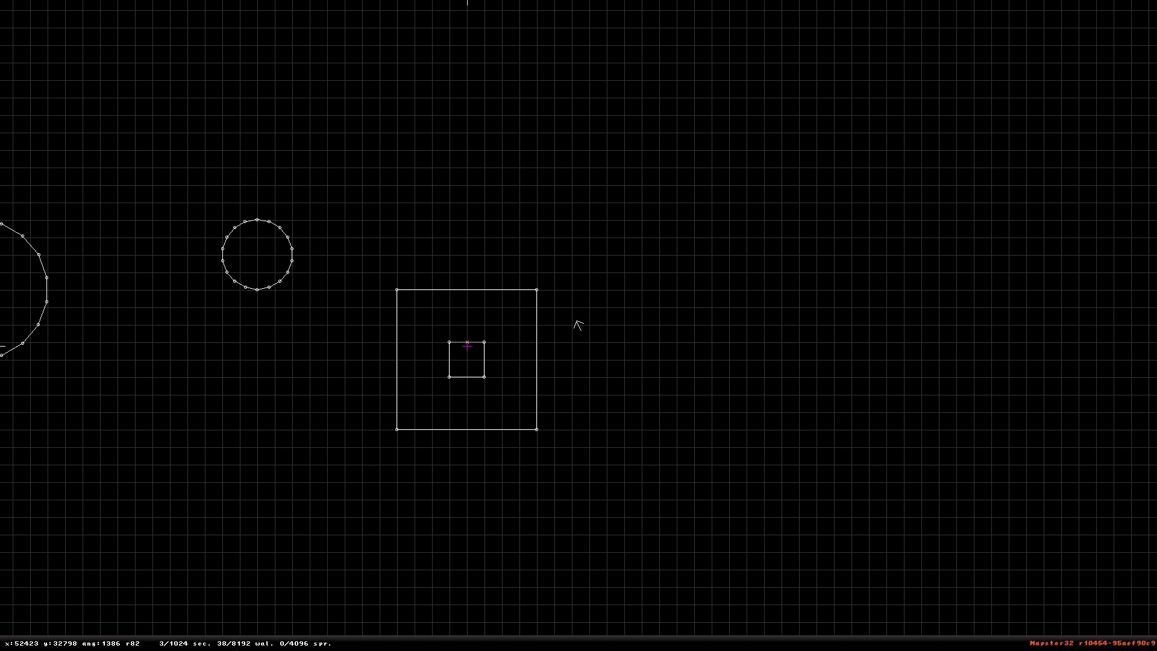
Delete the central square's sector to form a solid column, then view the brick pillar in 3D.
key(alt+s)
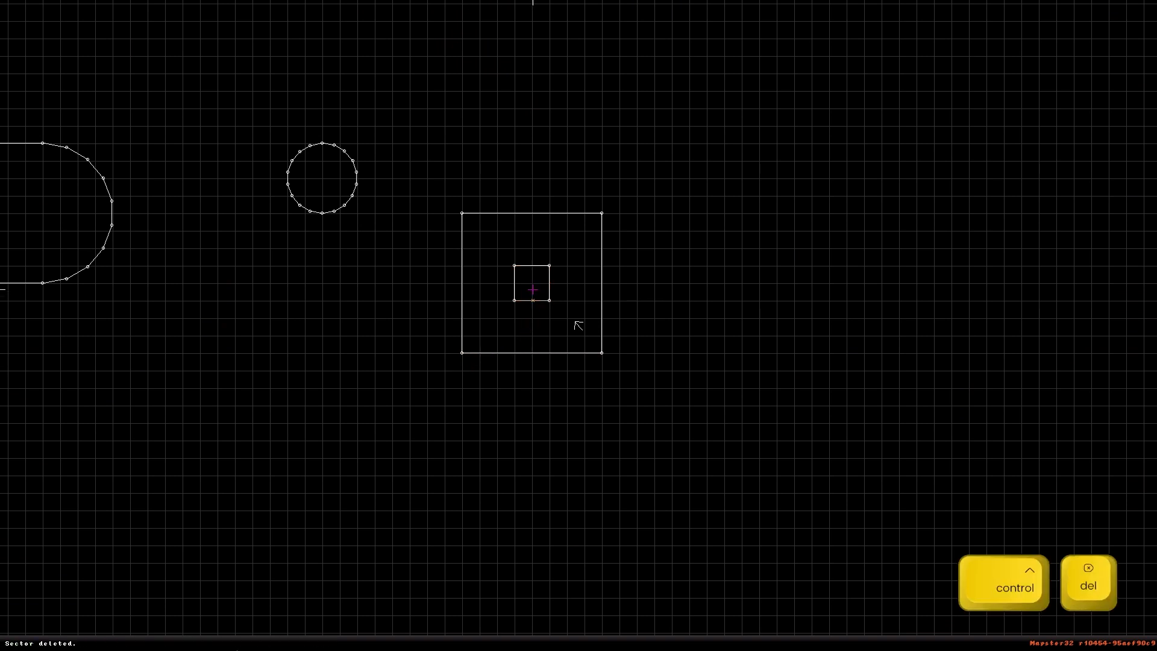
key(enter)
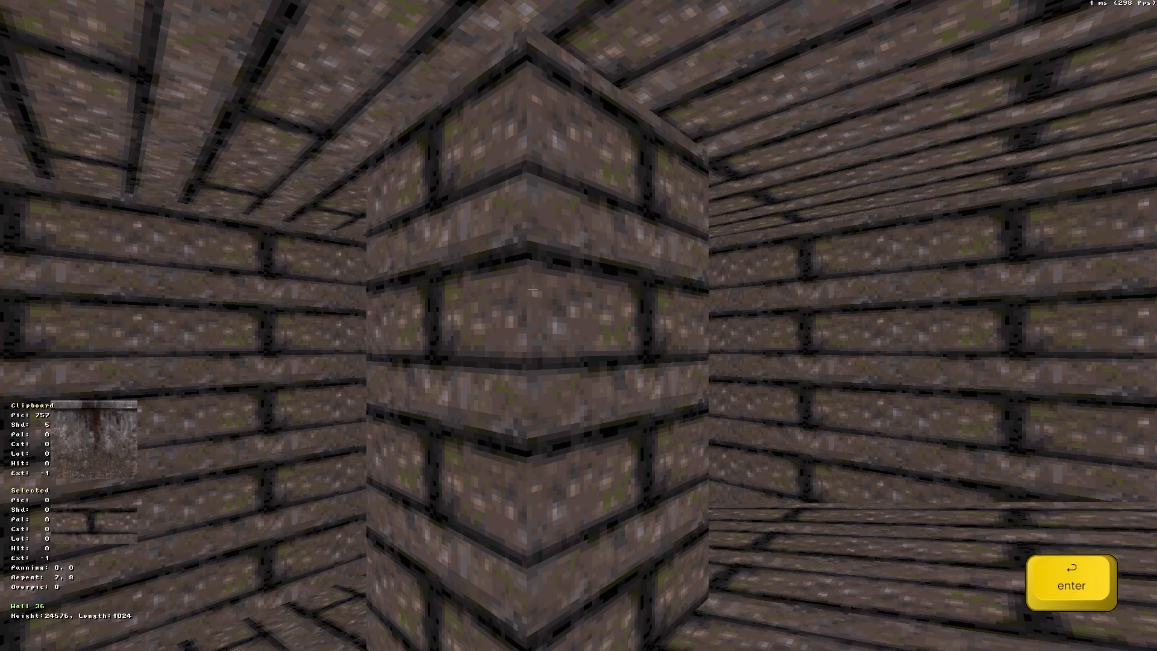